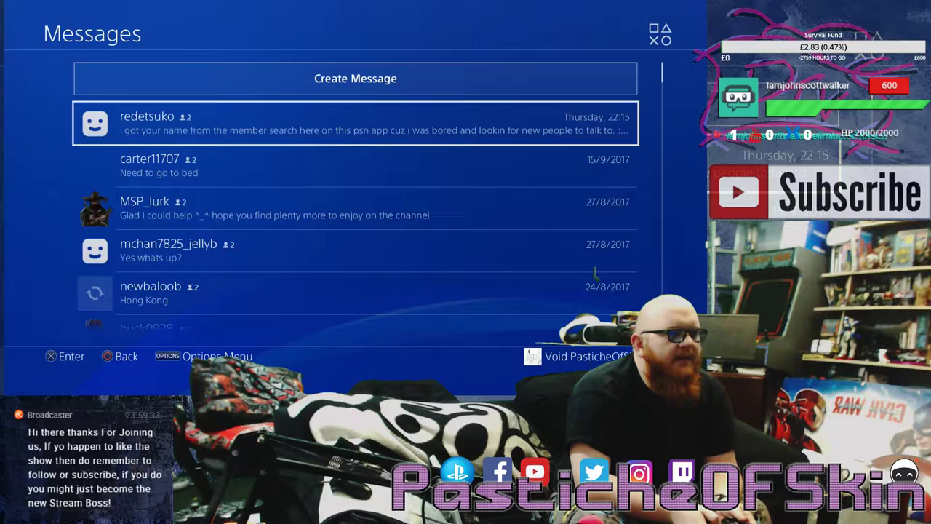
Step: Select the redetsuko group conversation in the Messages list and open its message history
left_click(355, 122)
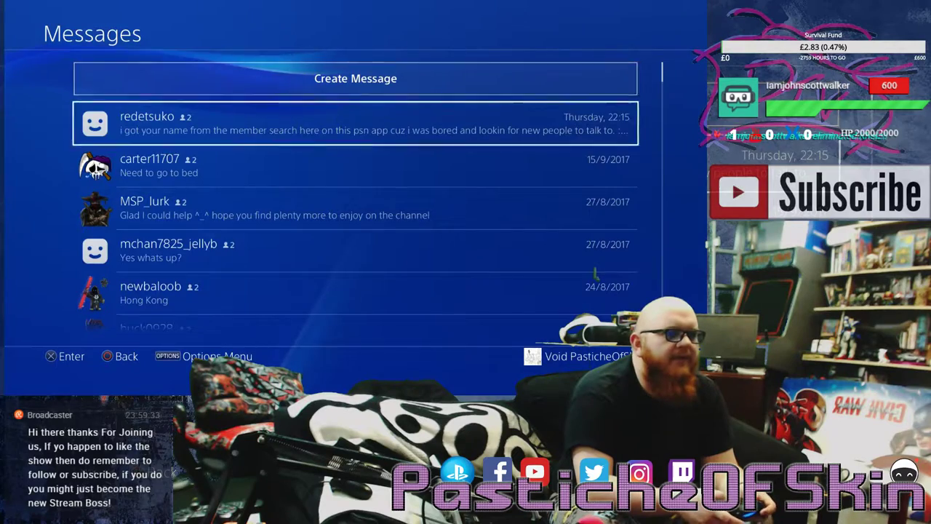
left_click(355, 122)
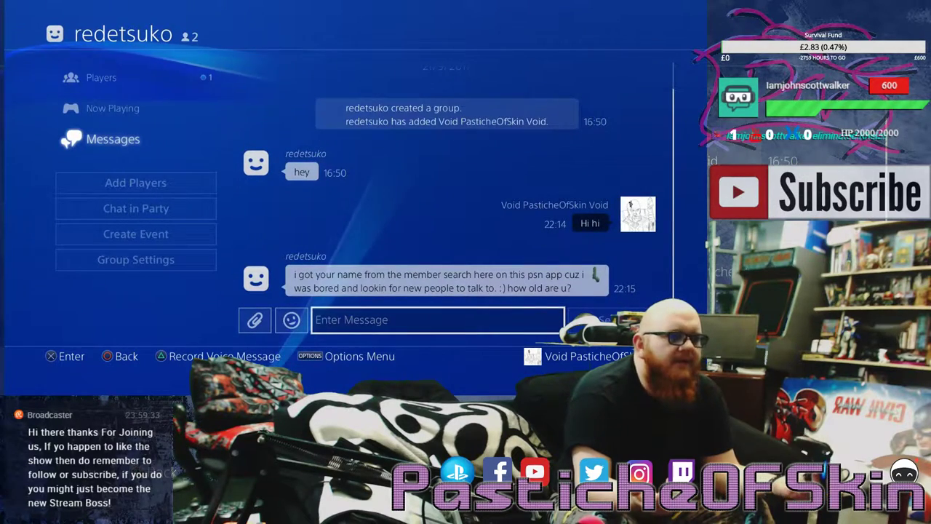